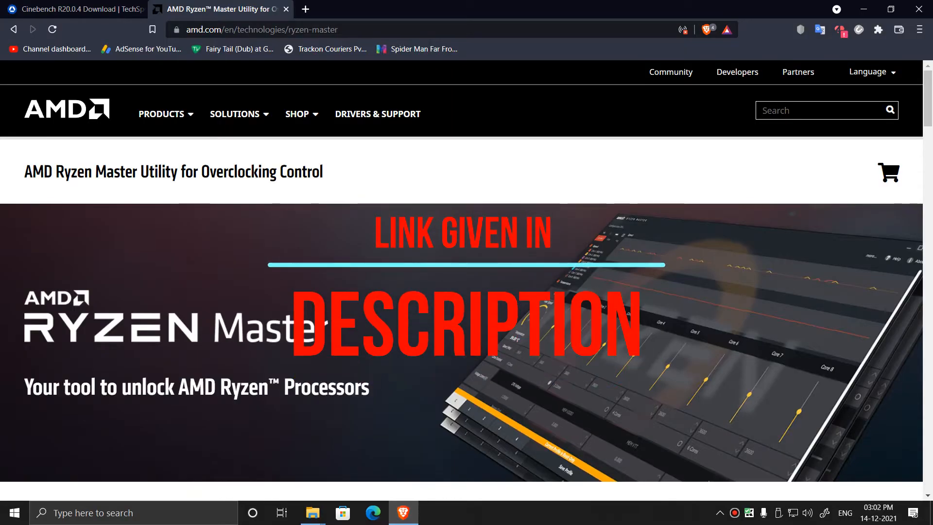
Compare the TechSpot Cinebench R20 and AMD Ryzen Master download pages in Brave, ending on Cinebench
left_click(71, 9)
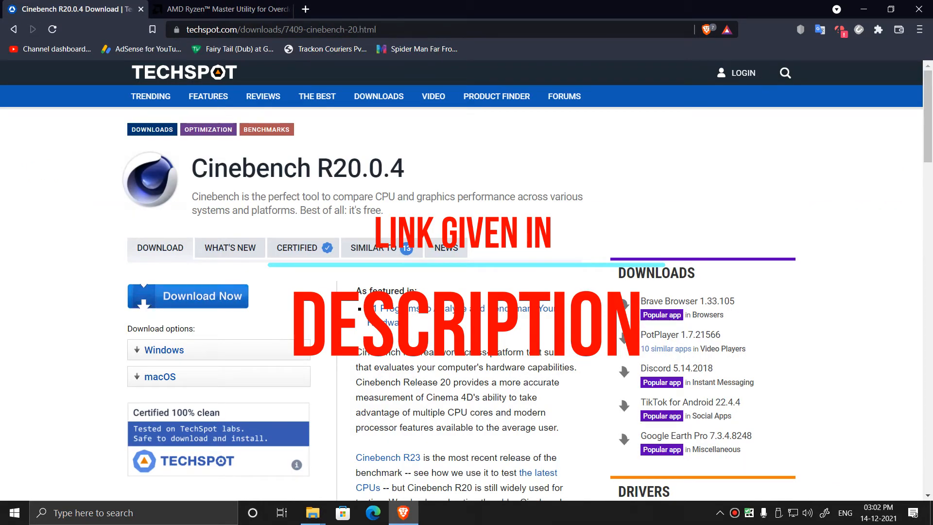
left_click(214, 8)
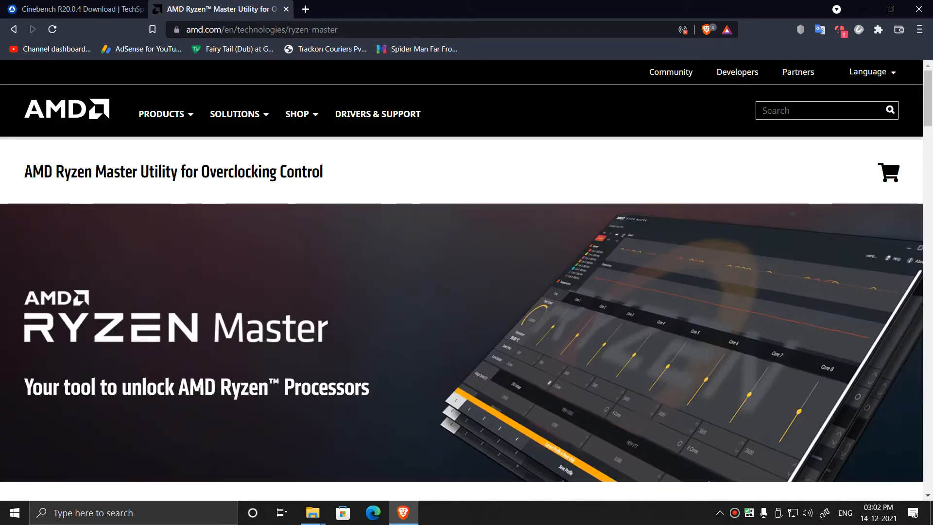
left_click(75, 9)
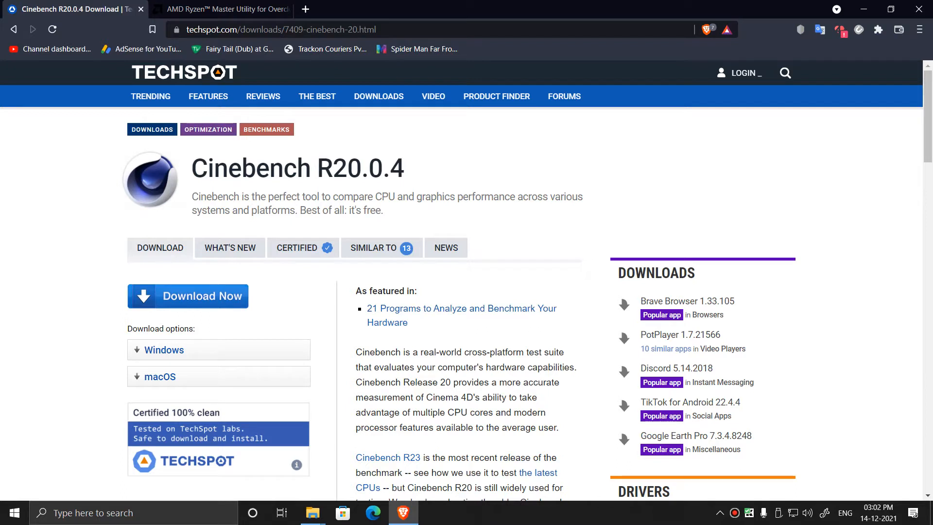
mouse_move(221, 9)
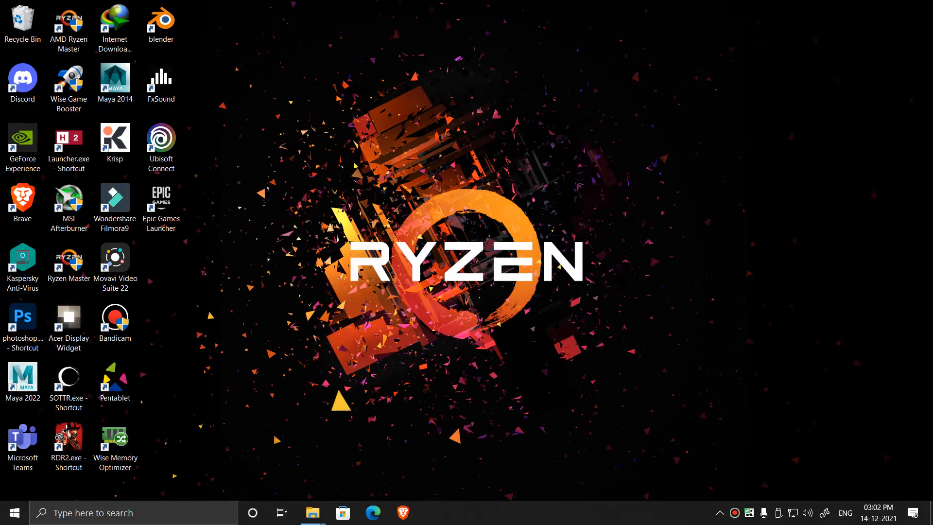
mouse_move(312, 513)
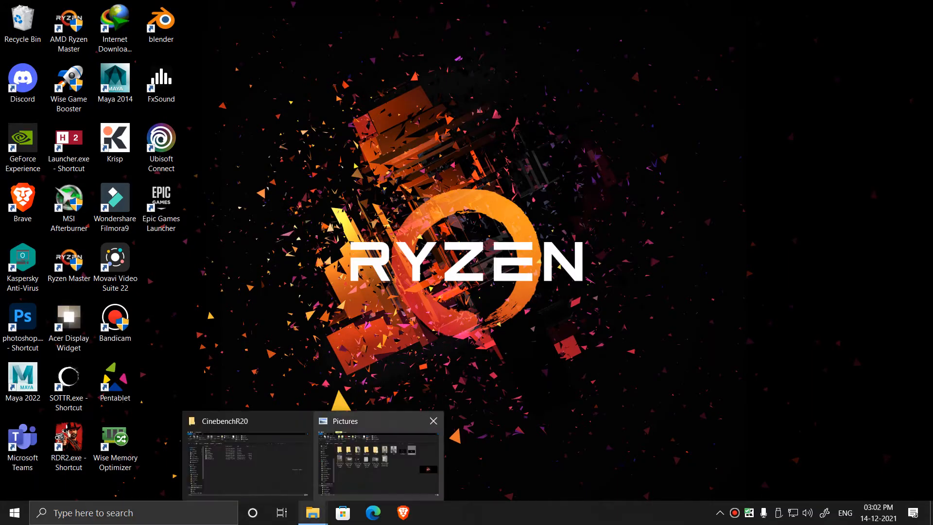
Launch Cinebench.exe from the CinebenchR20 folder, accept the Ryzen Master warning, and restore default settings
left_click(246, 452)
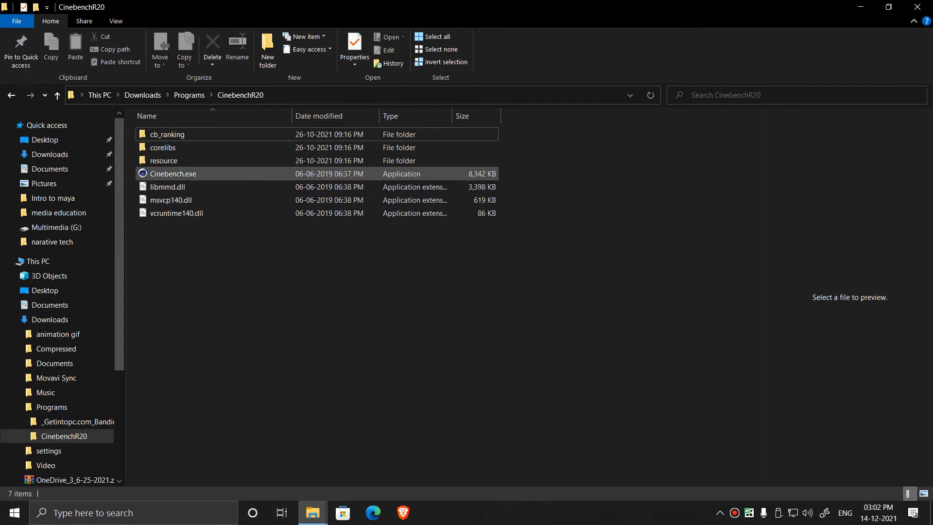
double_click(173, 173)
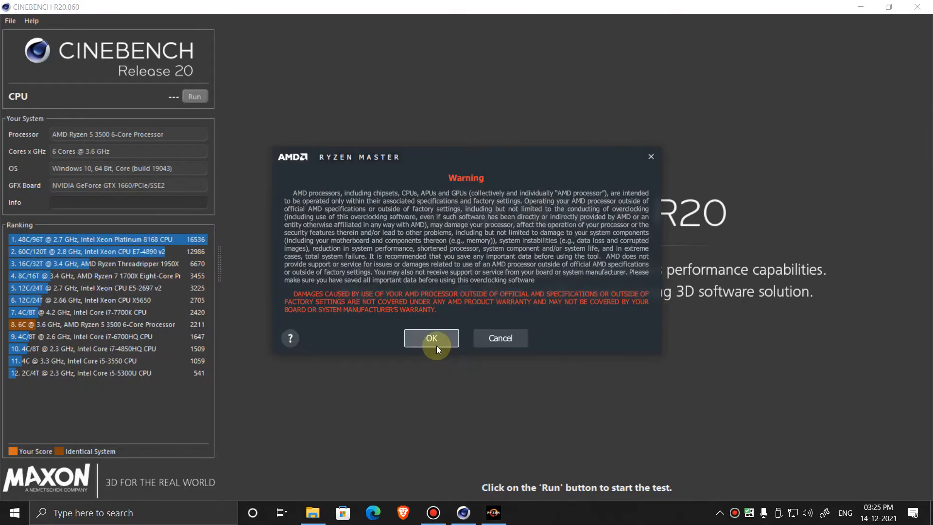
left_click(431, 338)
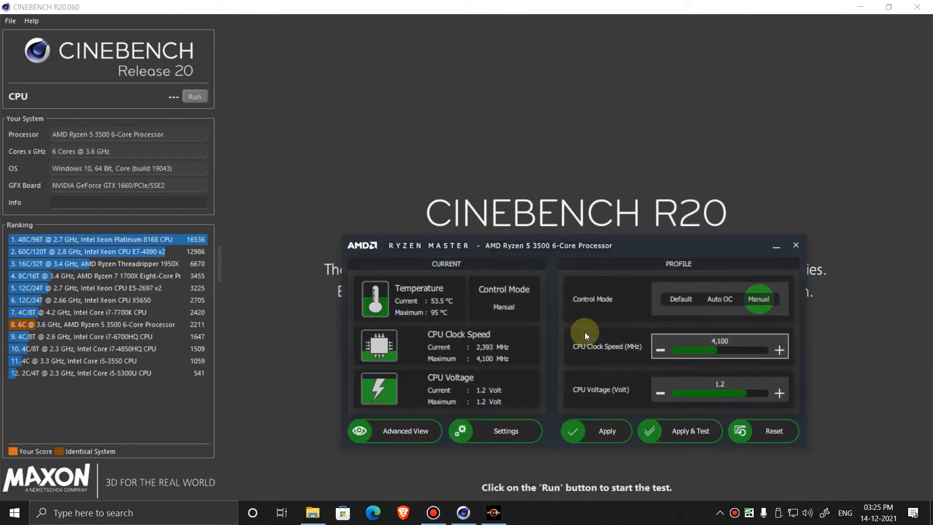
left_click(681, 299)
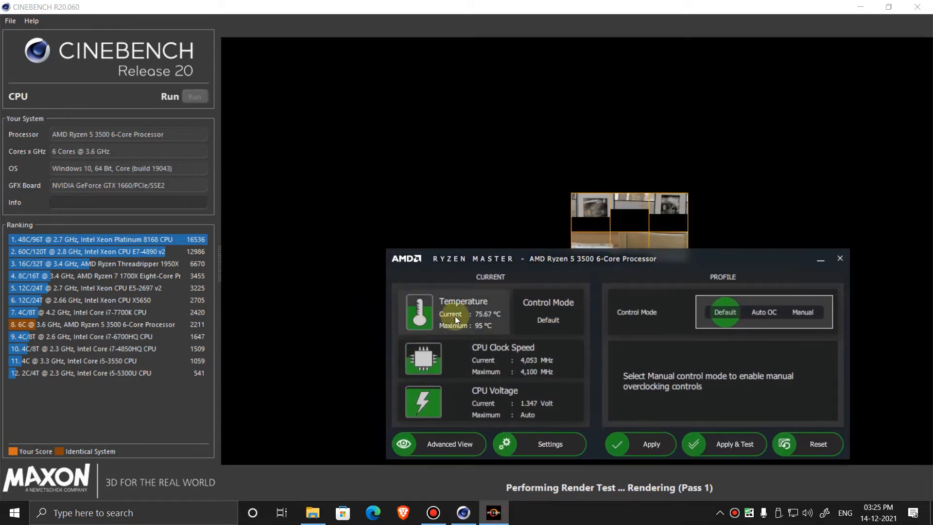
mouse_move(493, 323)
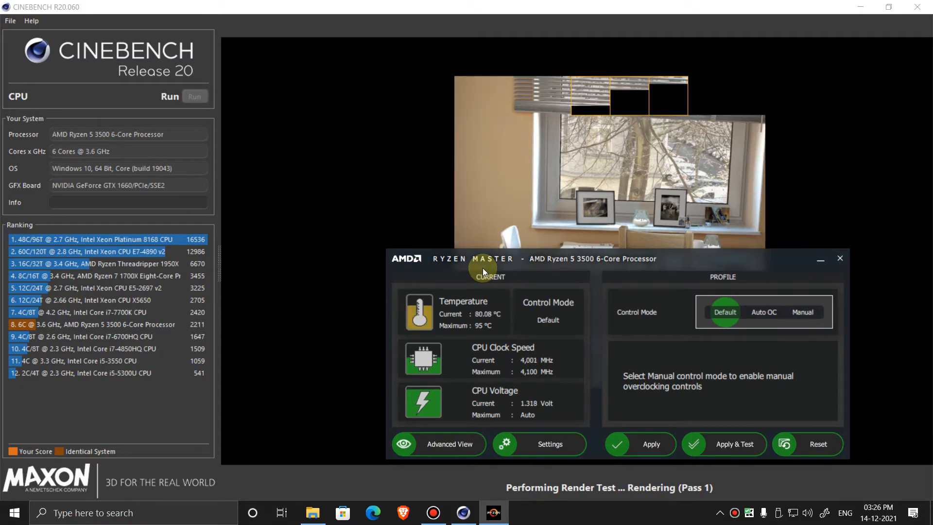
mouse_move(476, 314)
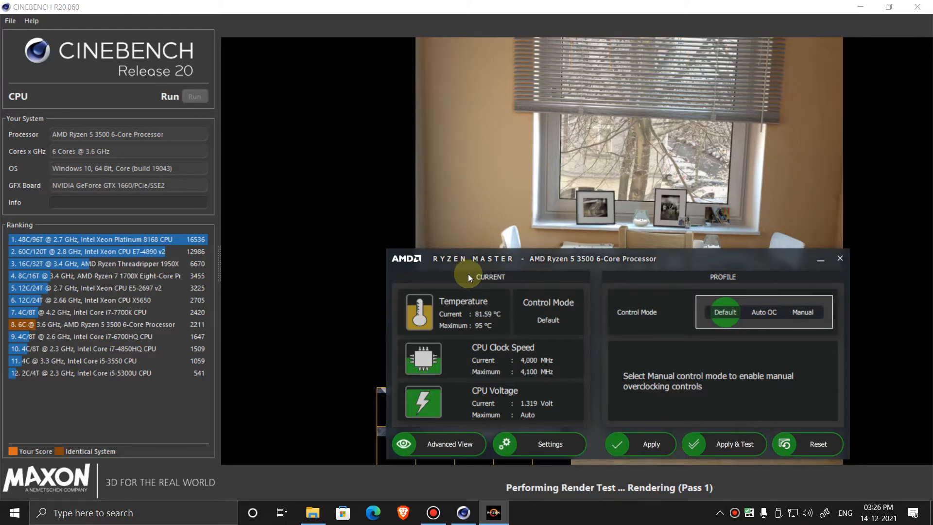
mouse_move(498, 305)
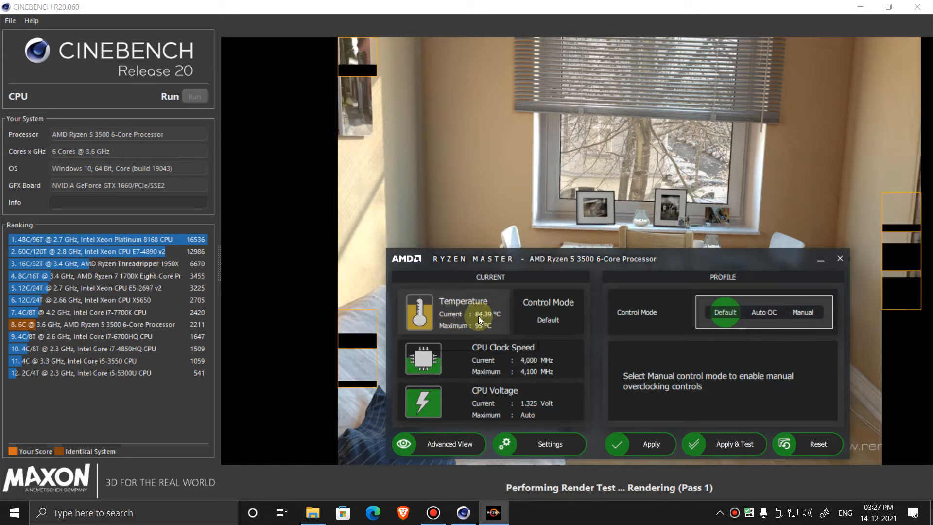
mouse_move(483, 327)
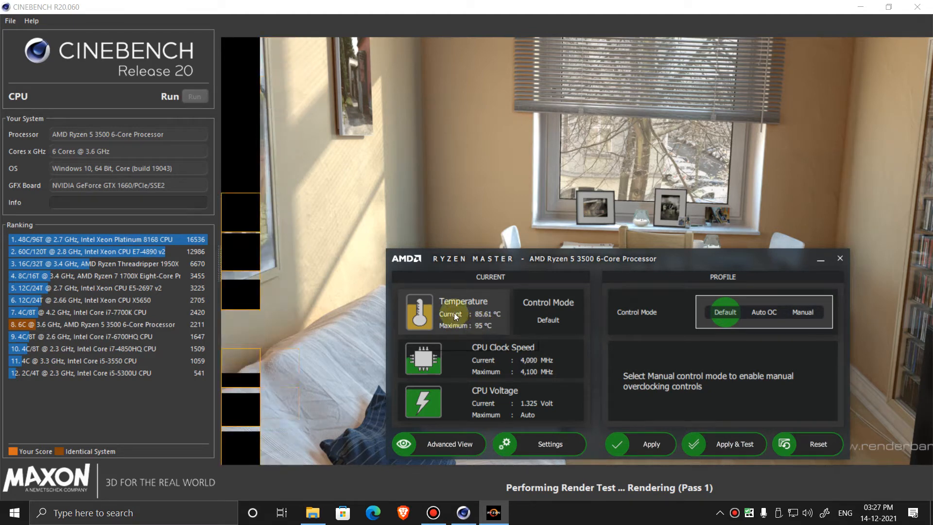
mouse_move(487, 294)
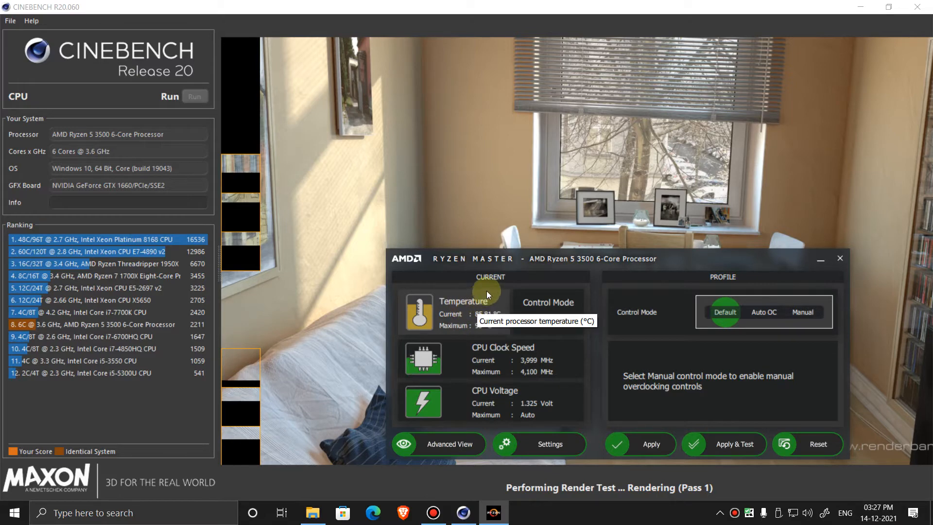
mouse_move(477, 294)
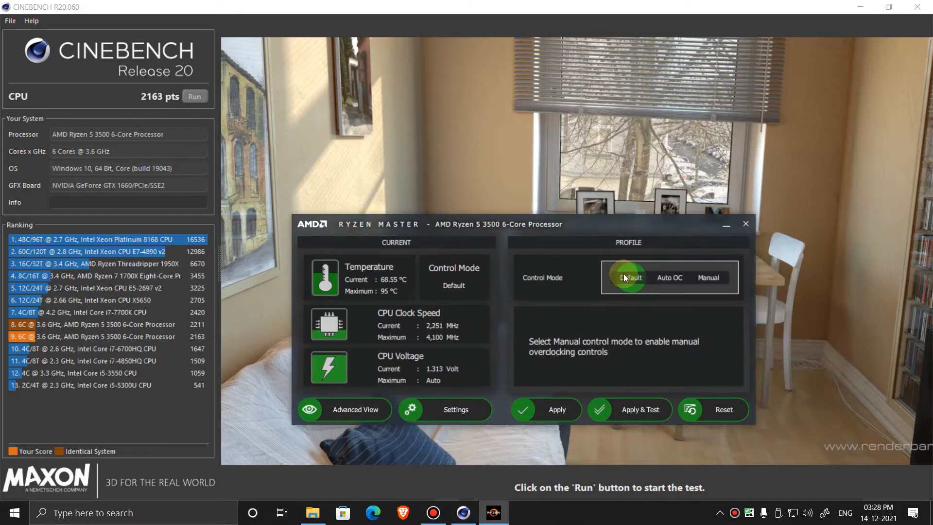
Apply Manual control mode with a 4,100 MHz clock speed and 1.2 V voltage
left_click(707, 277)
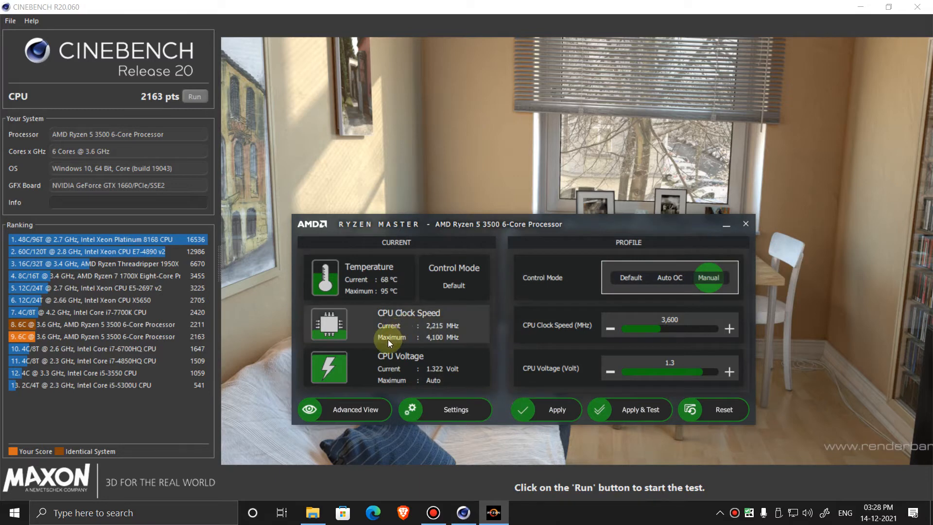
mouse_move(557, 331)
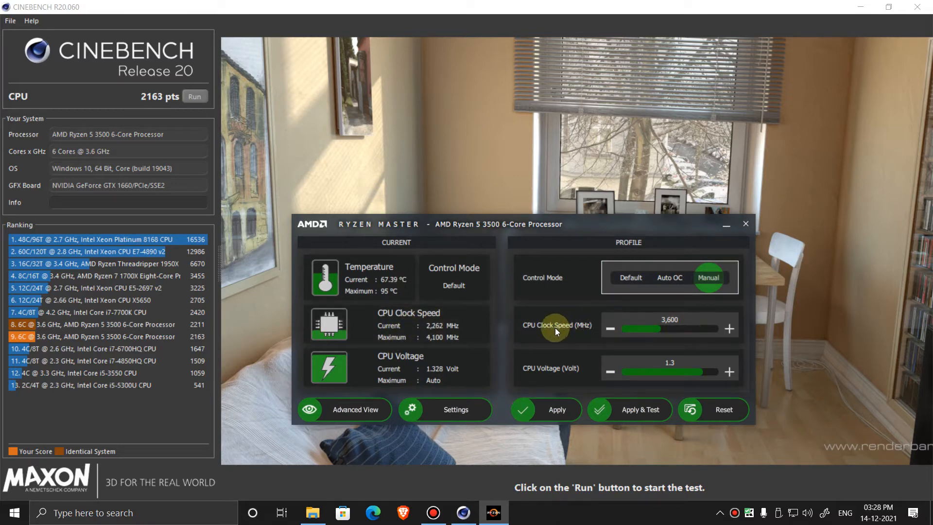
mouse_move(391, 344)
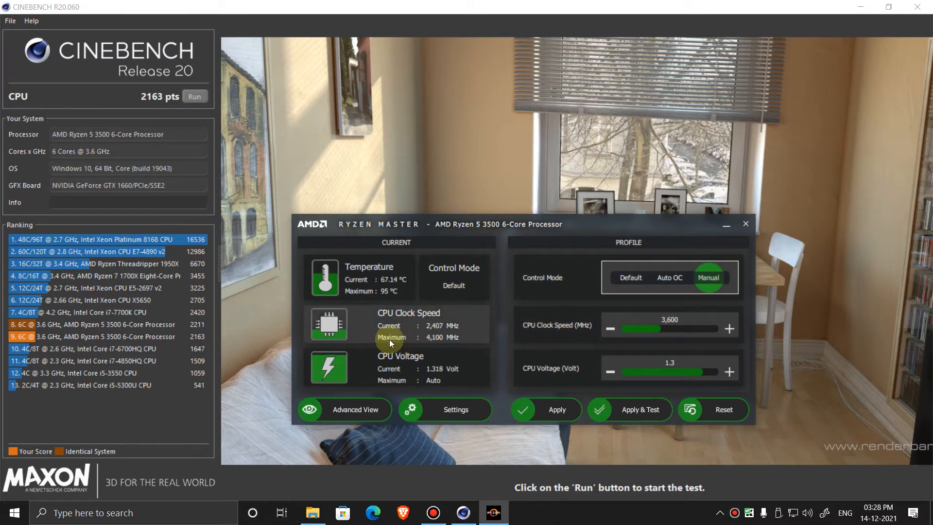
mouse_move(363, 342)
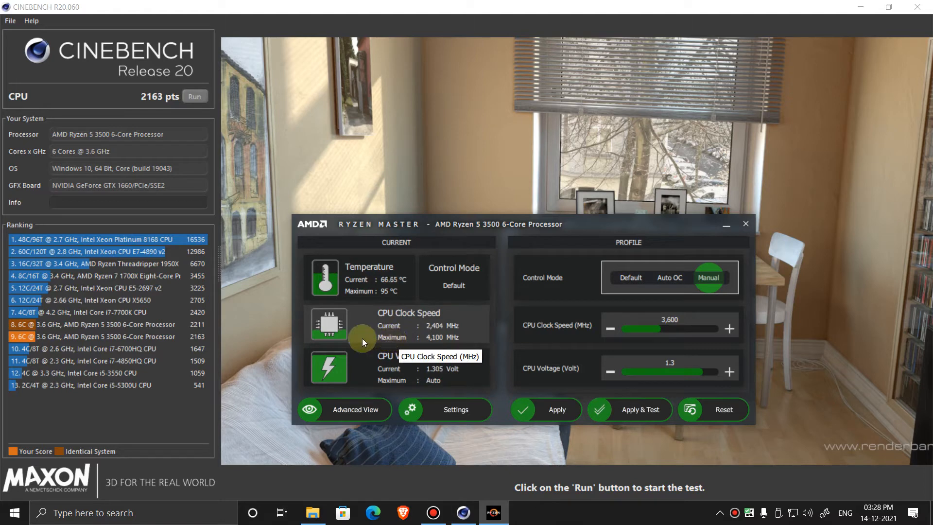
mouse_move(409, 341)
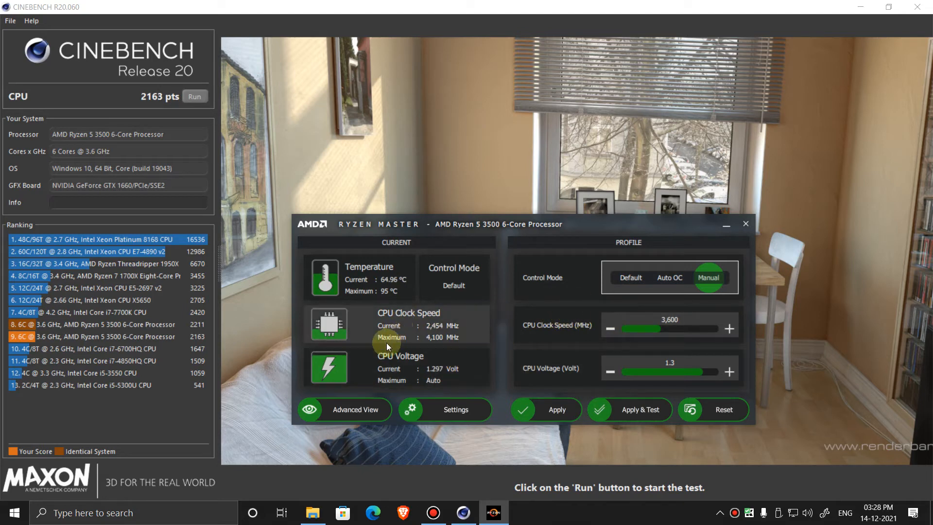
mouse_move(443, 340)
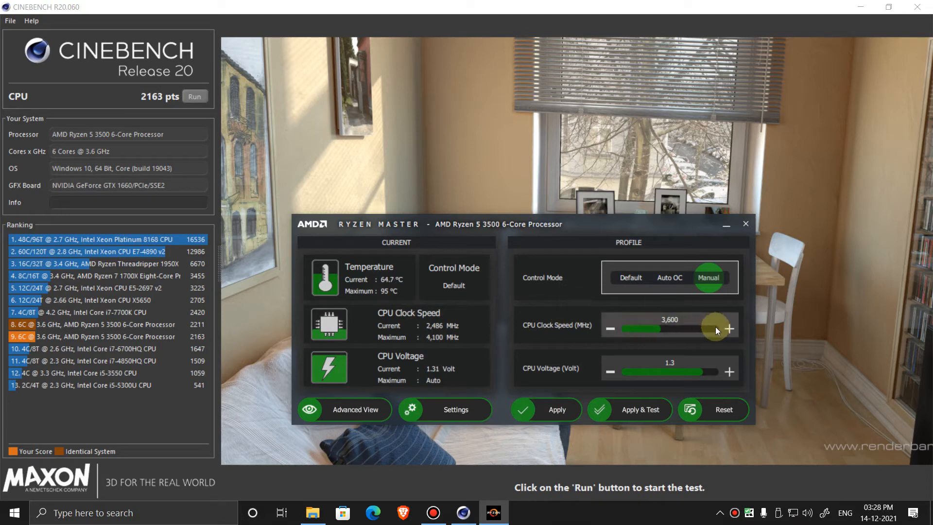
left_click(729, 329)
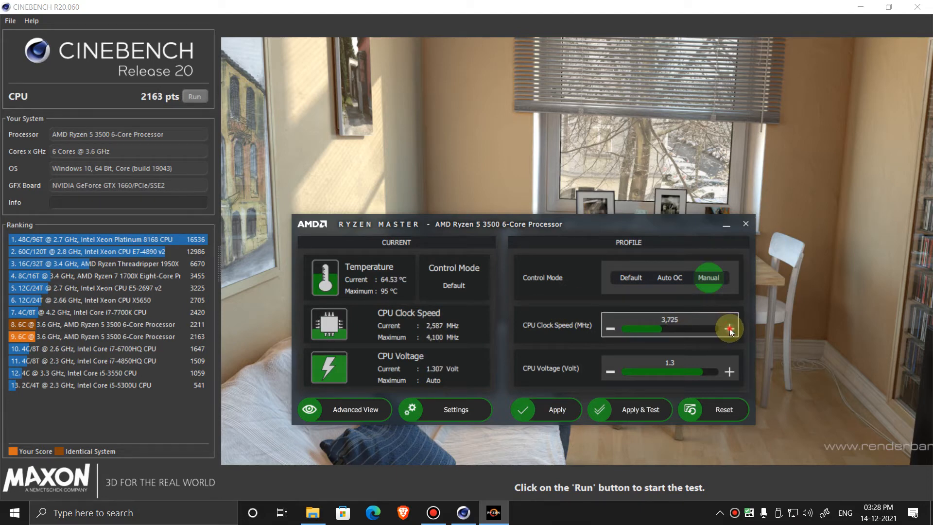
left_click(729, 329)
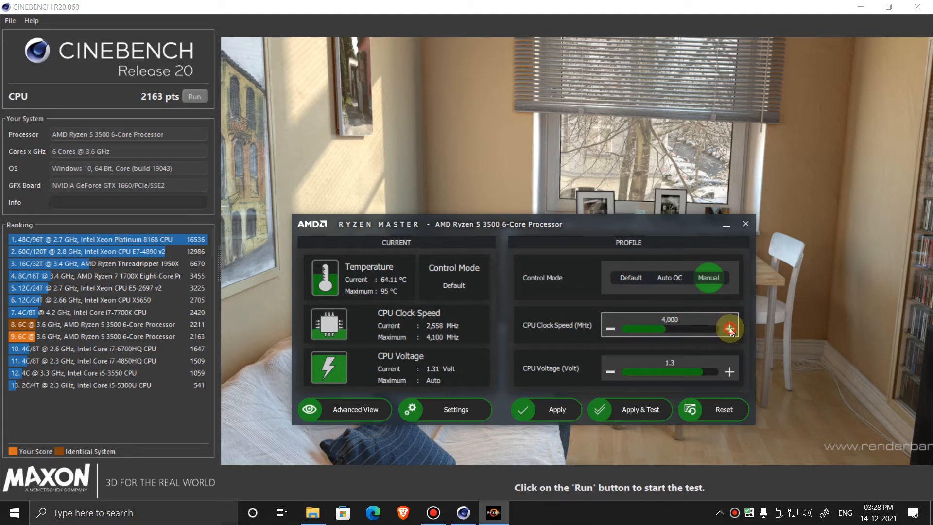
left_click(729, 327)
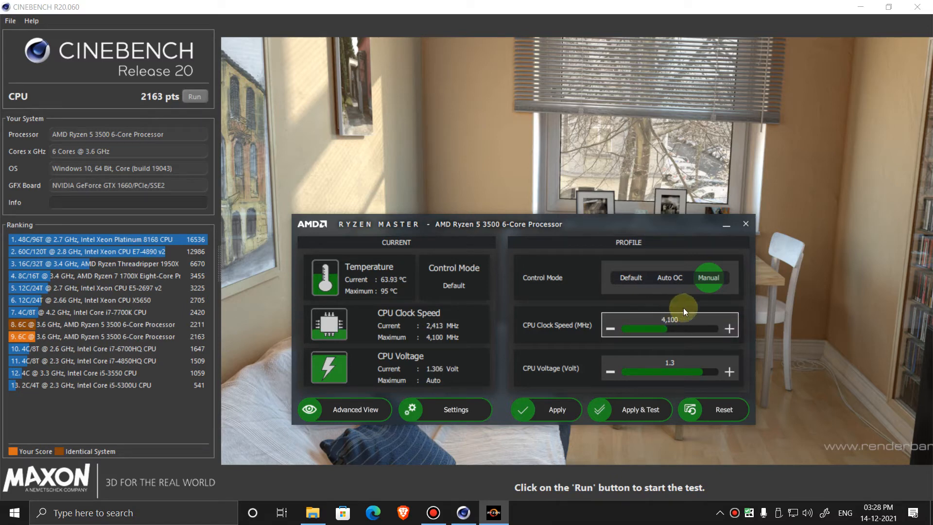
mouse_move(481, 337)
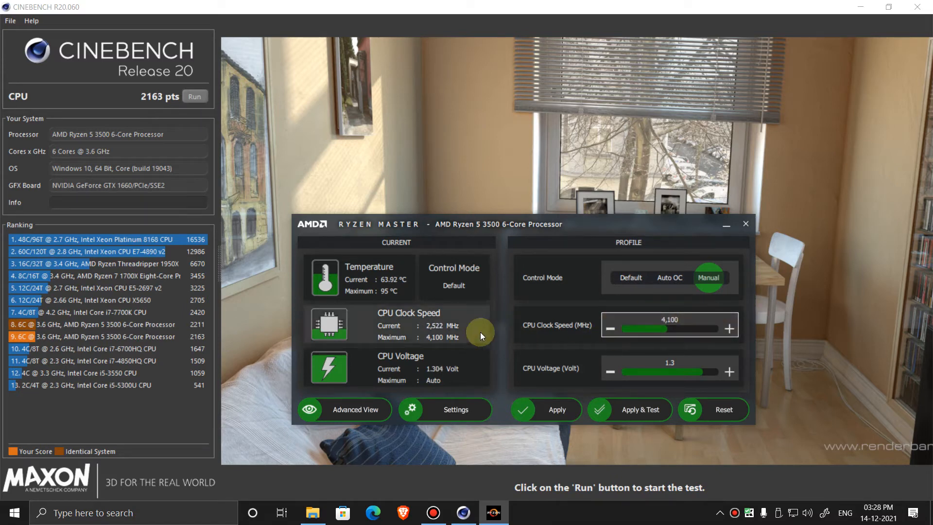
mouse_move(573, 369)
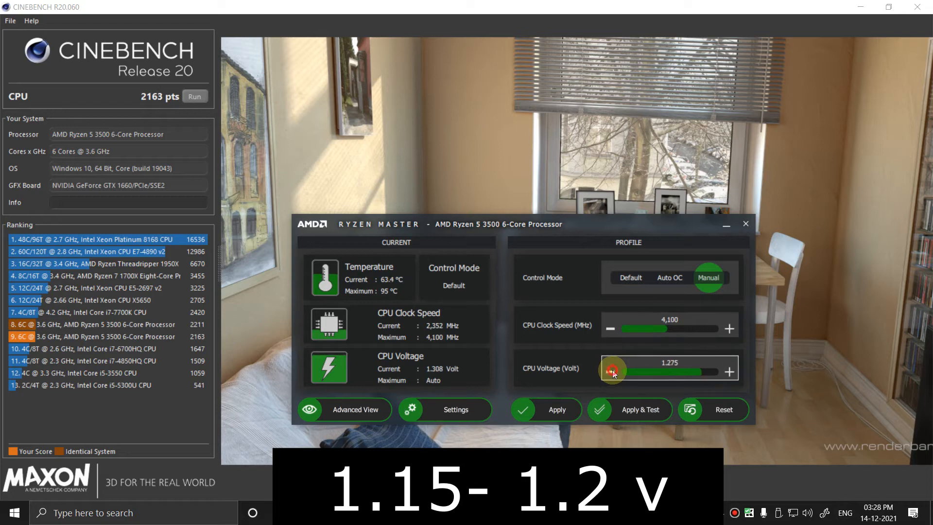
left_click(614, 370)
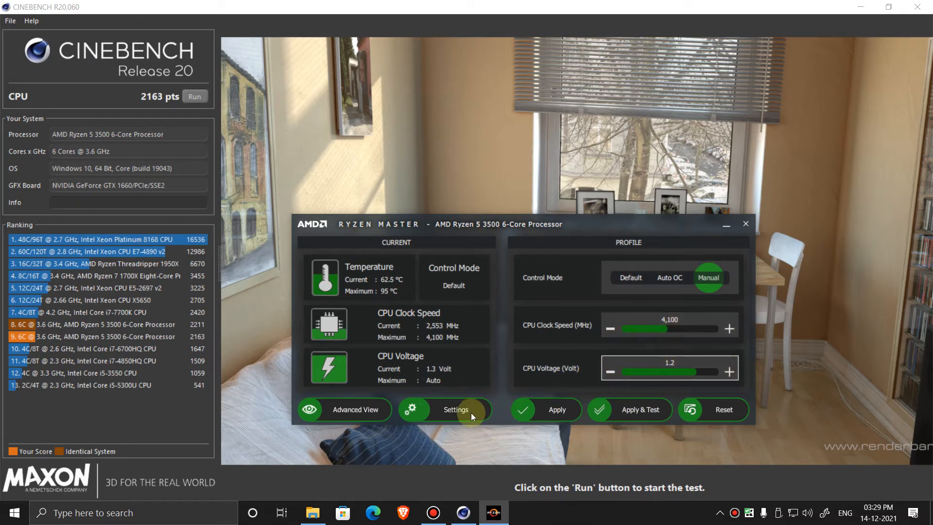
left_click(557, 409)
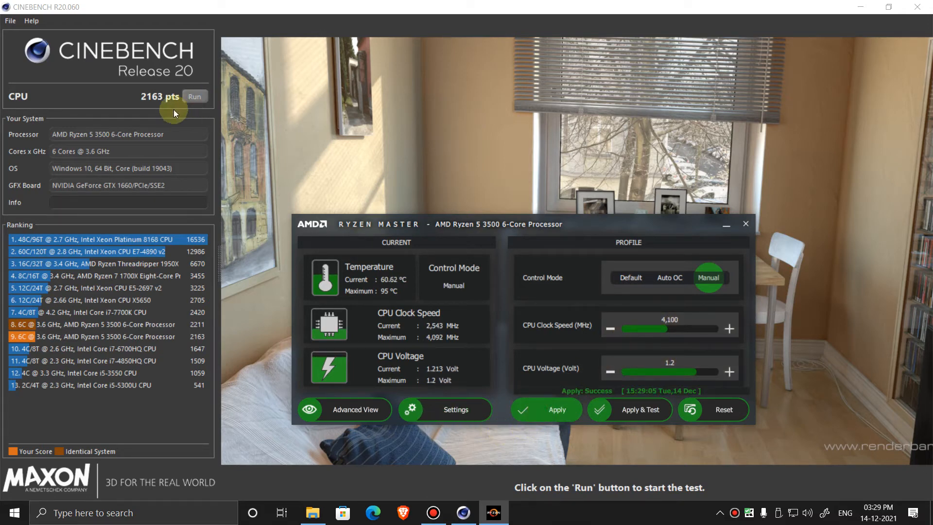
Run the Cinebench R20 CPU render test on the 4,100 MHz, 1.2 V settings
left_click(194, 96)
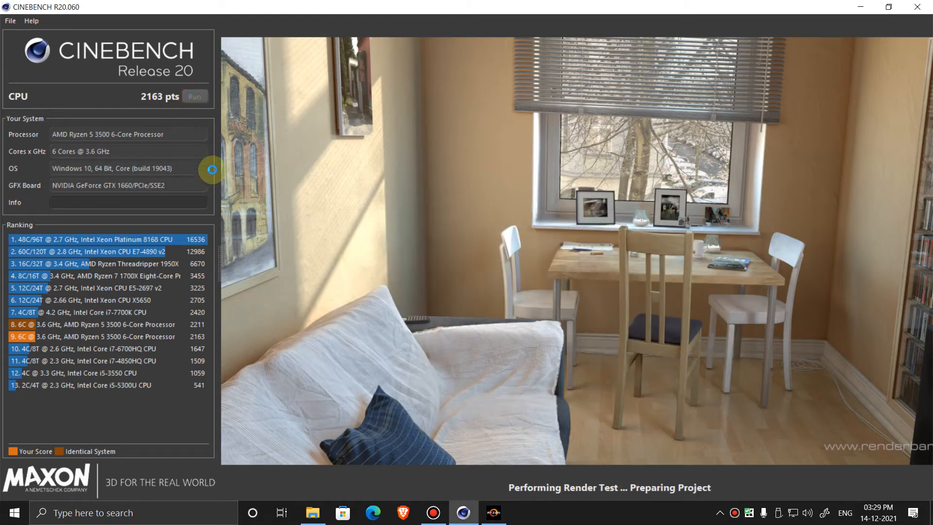
left_click(490, 513)
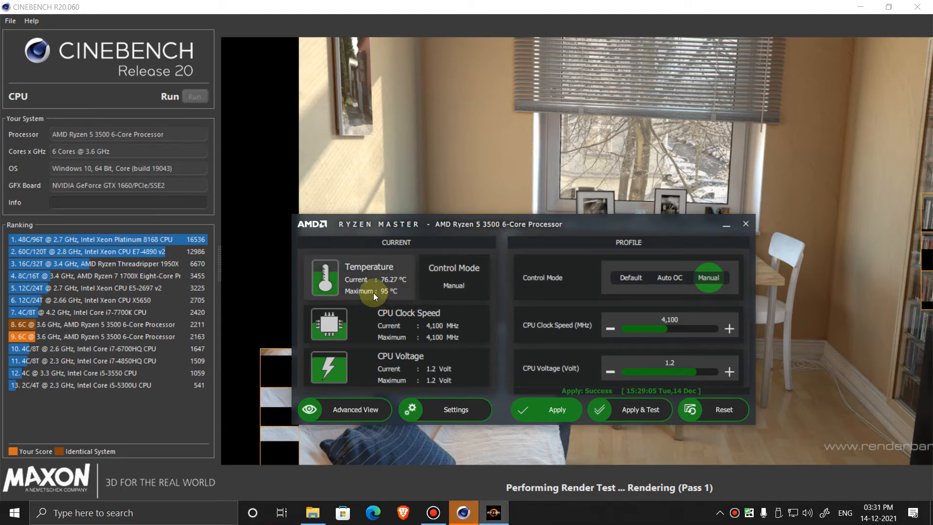
mouse_move(414, 290)
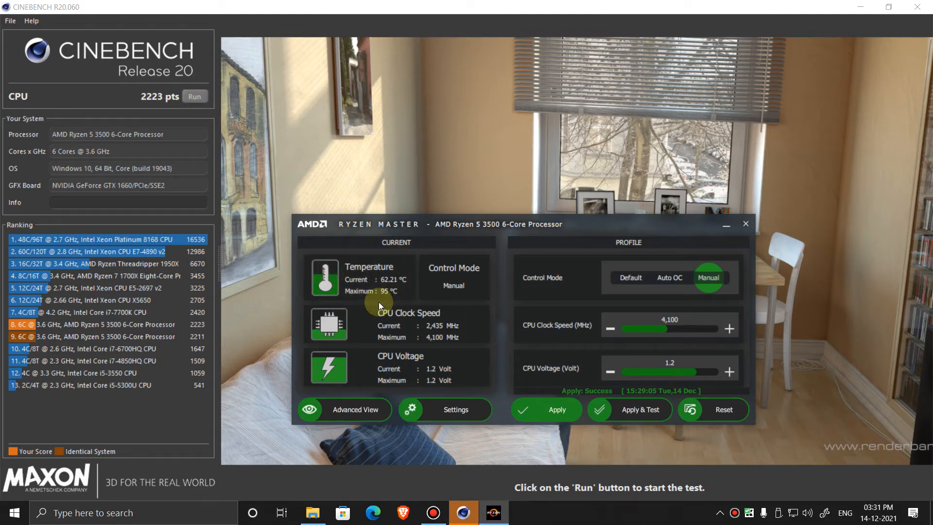
mouse_move(351, 292)
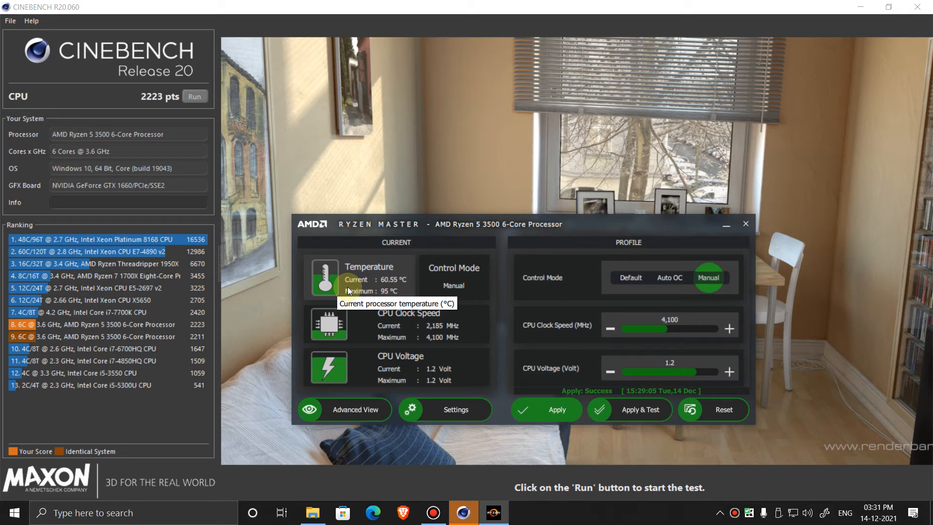
mouse_move(151, 116)
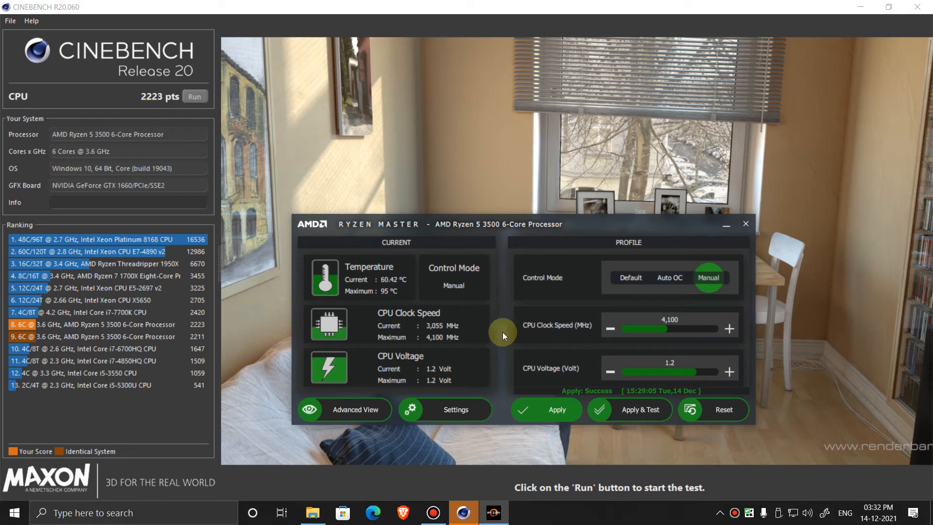
mouse_move(425, 337)
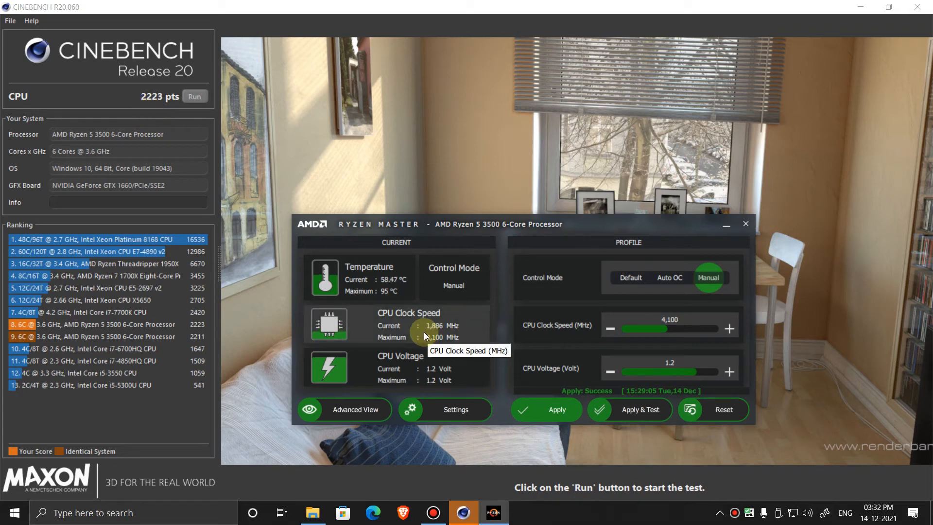
mouse_move(663, 365)
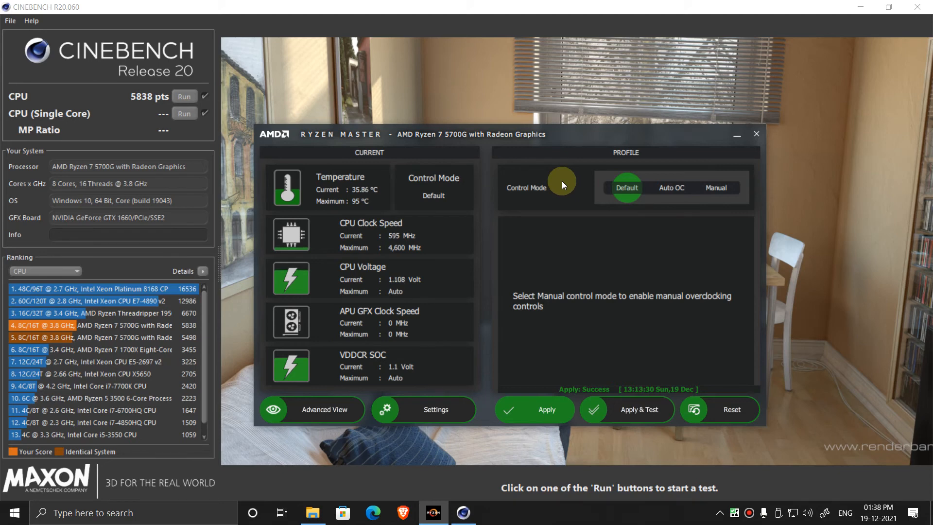
mouse_move(342, 254)
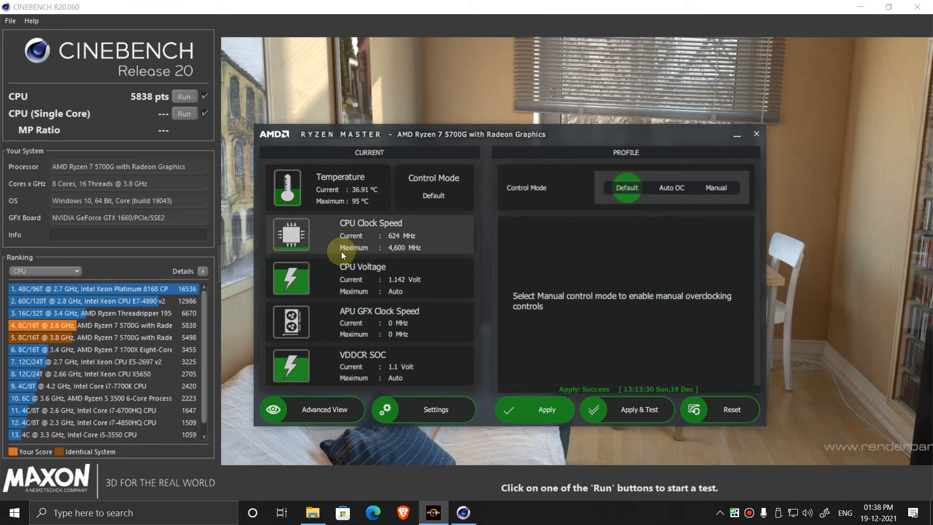
mouse_move(406, 248)
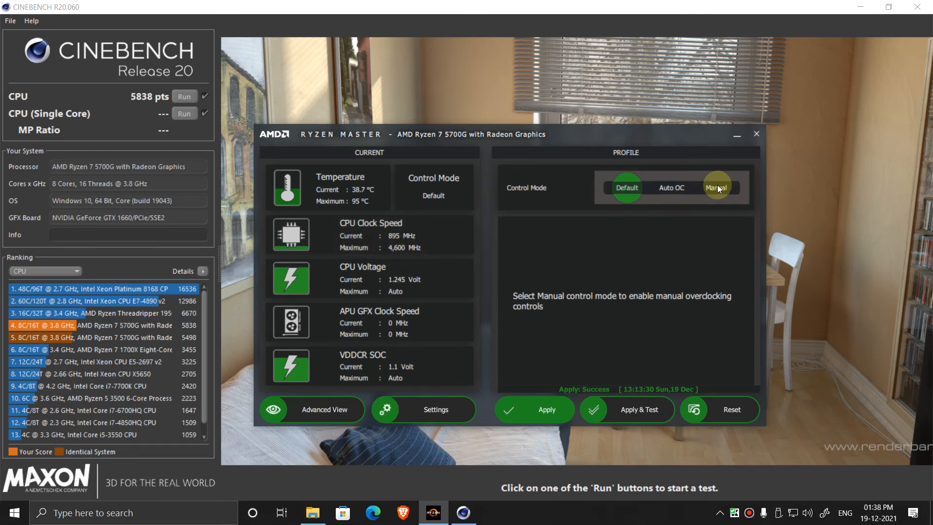
Apply Manual mode on the Ryzen 7 5700G at 4,300 MHz and 1.2 V
left_click(717, 187)
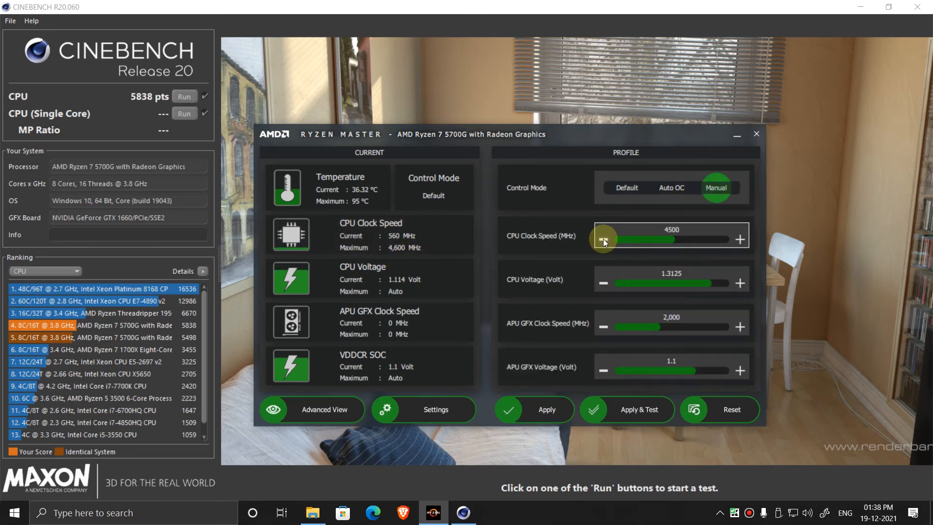
left_click(603, 239)
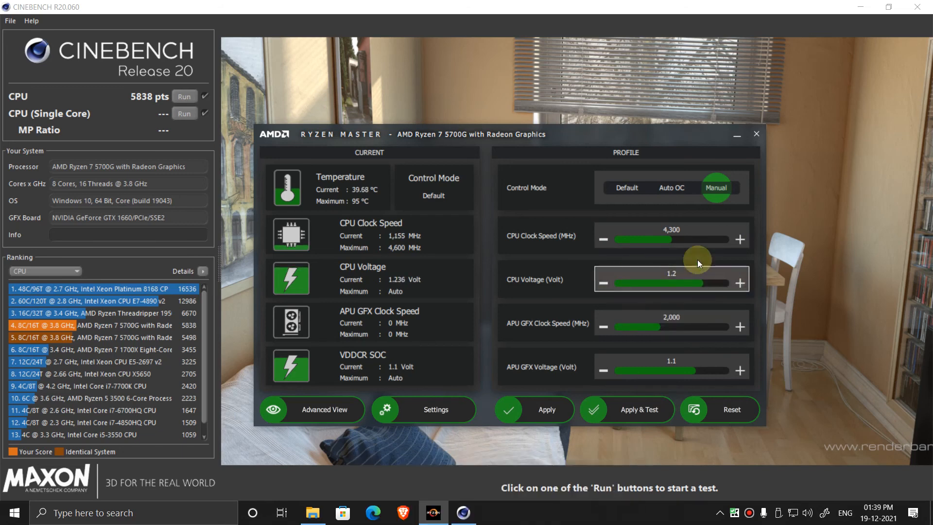
mouse_move(636, 228)
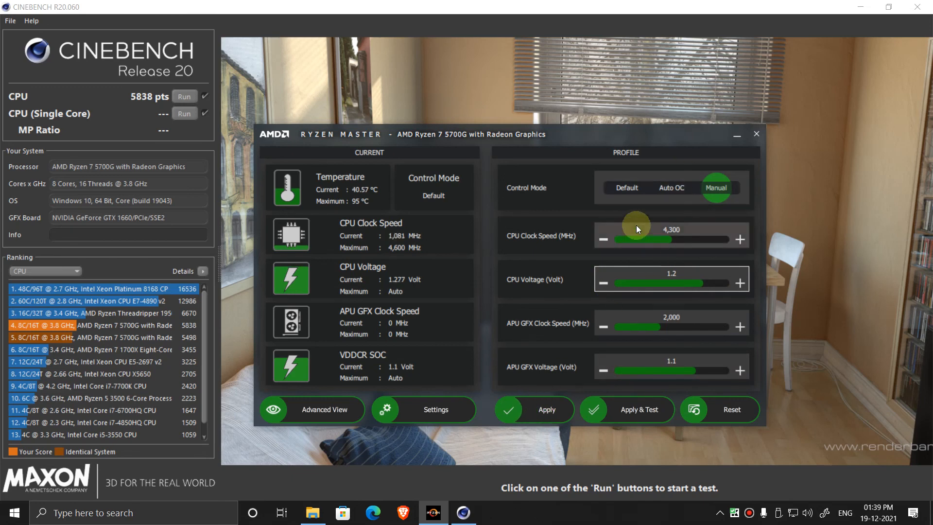
left_click(546, 410)
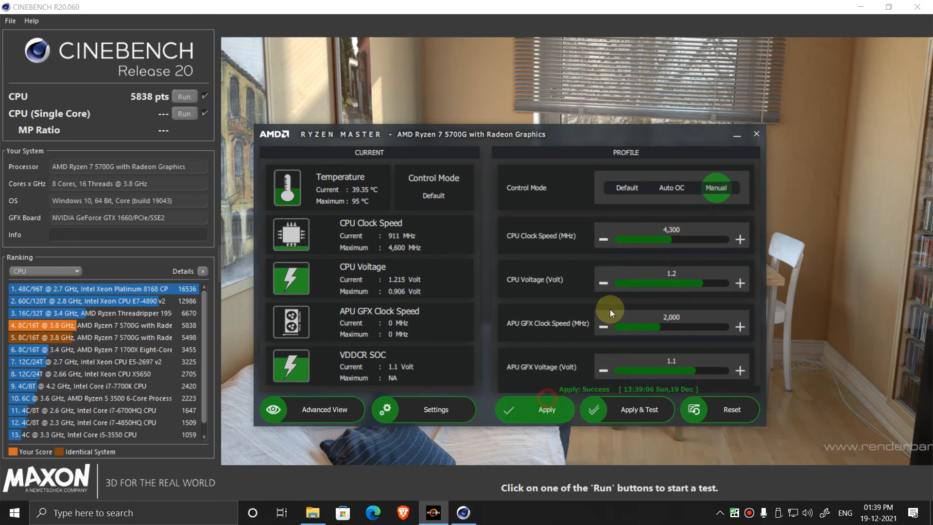